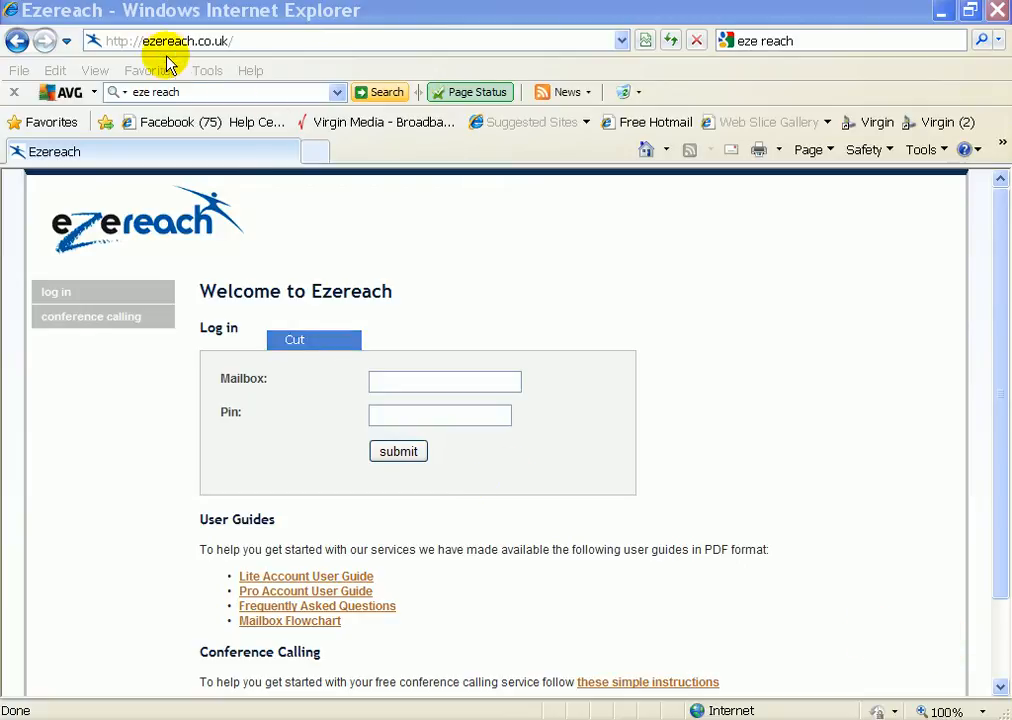
mouse_move(350, 272)
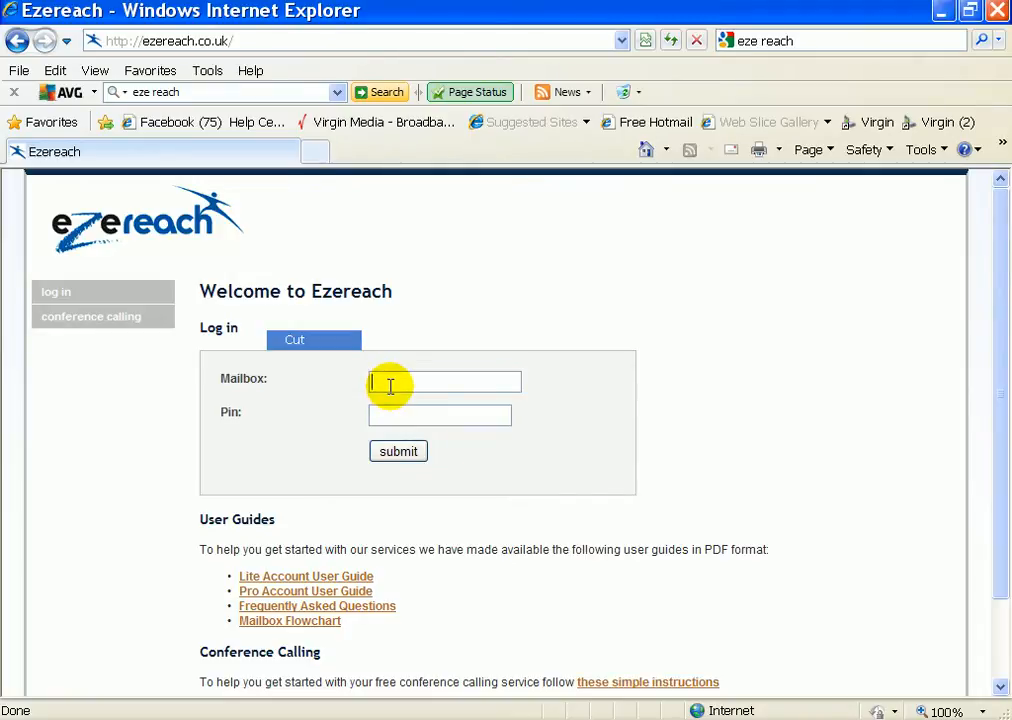
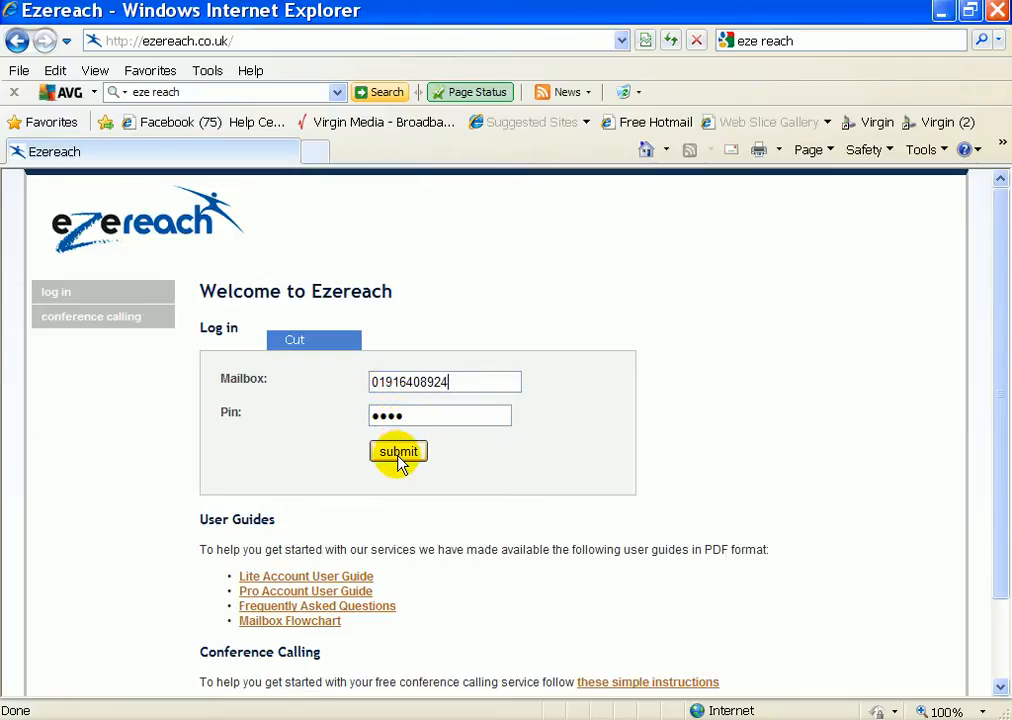
left_click(398, 452)
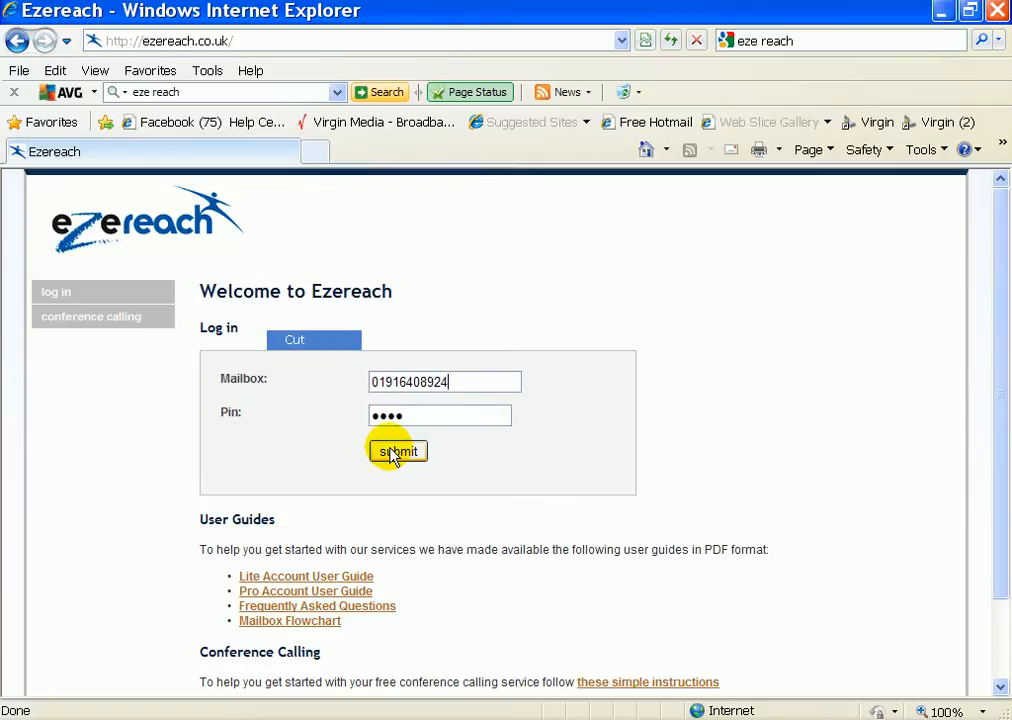
left_click(398, 452)
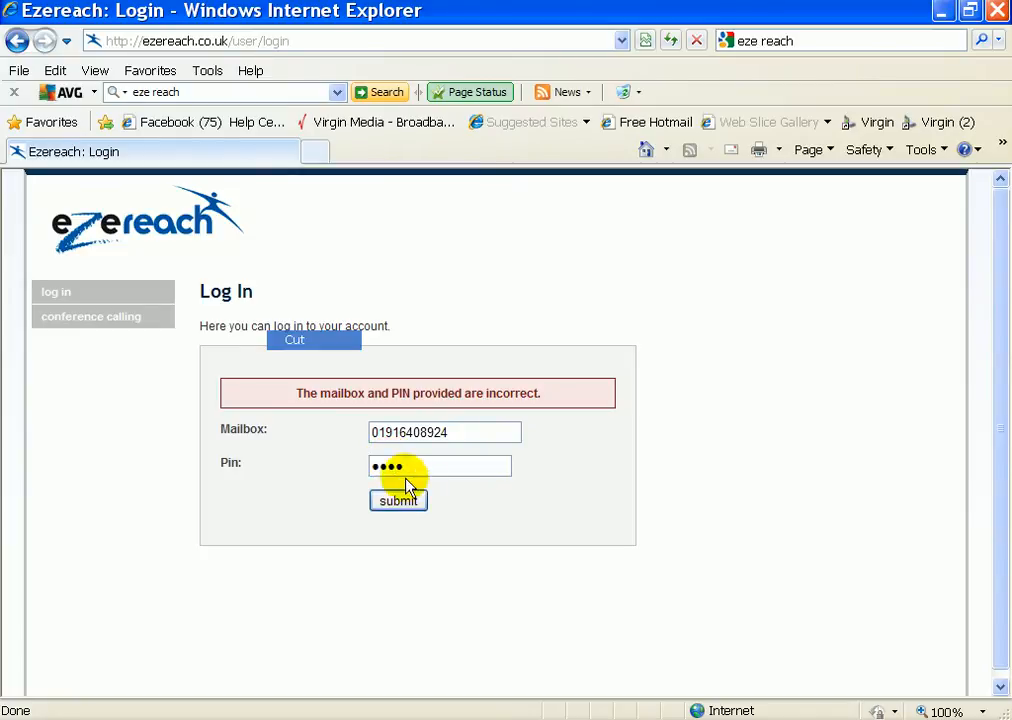
Sign in successfully, then go to the account preferences page from the left navigation.
left_click(398, 500)
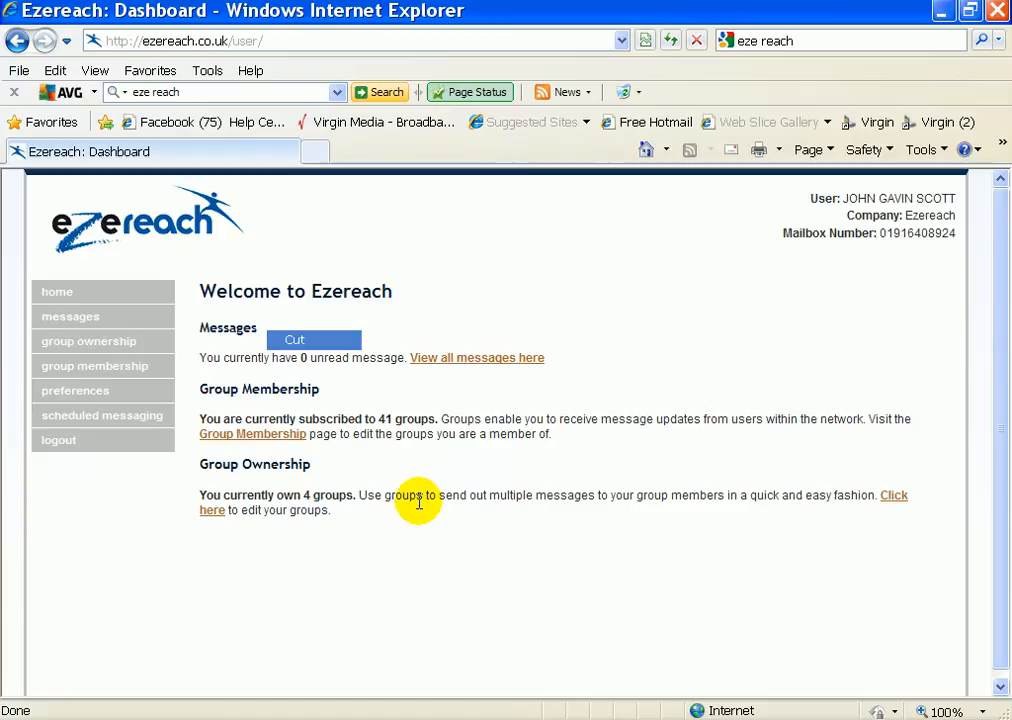
mouse_move(76, 390)
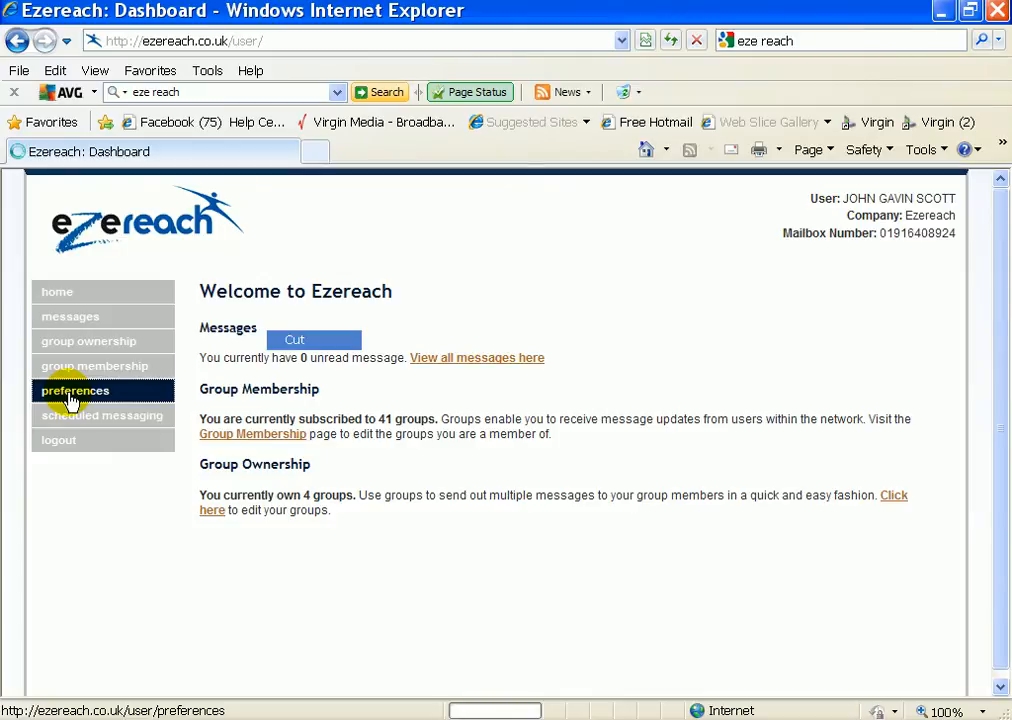
left_click(76, 390)
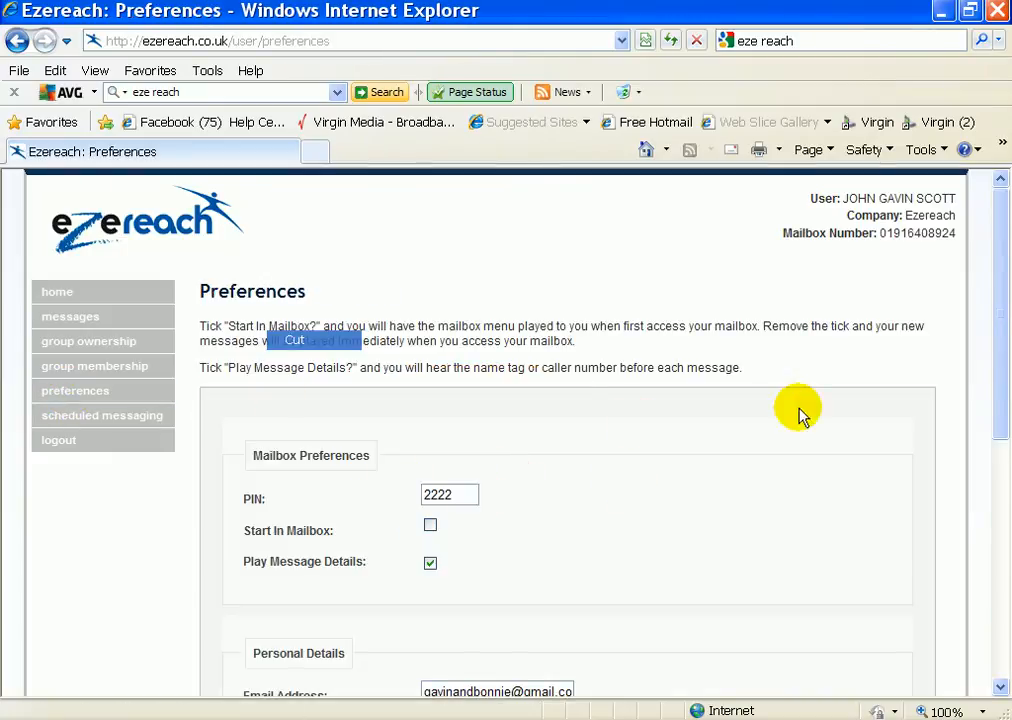
Review the mailbox PIN, email, Real-Time frequency and Standard alert fields, then submit the preferences.
scroll("down", 3)
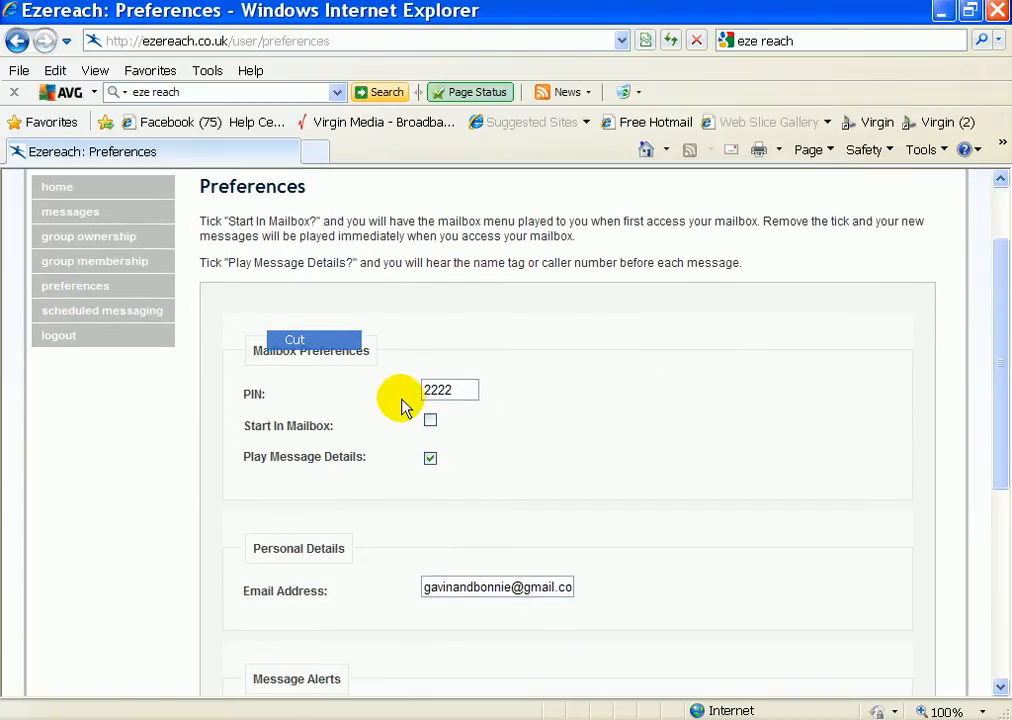
left_click(430, 458)
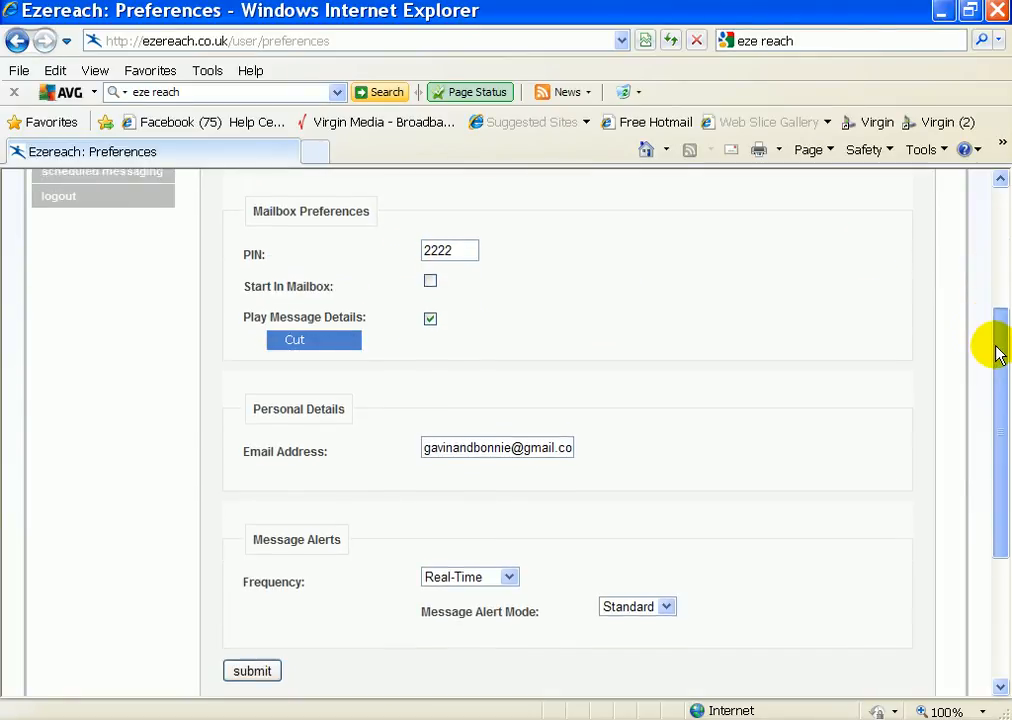
scroll("down", 3)
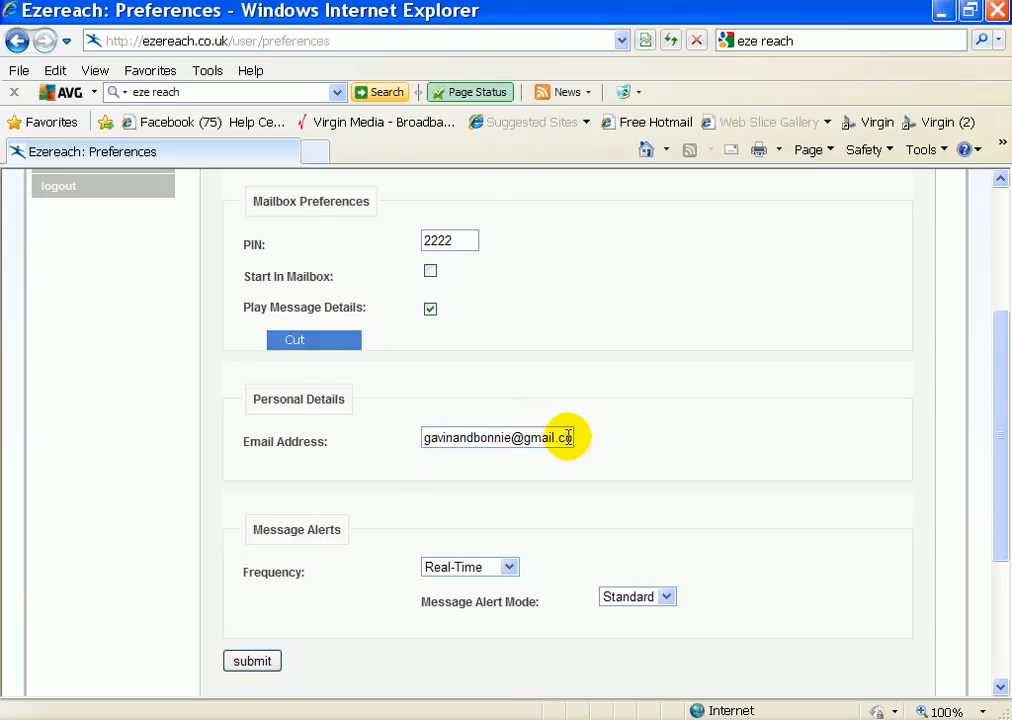
mouse_move(958, 428)
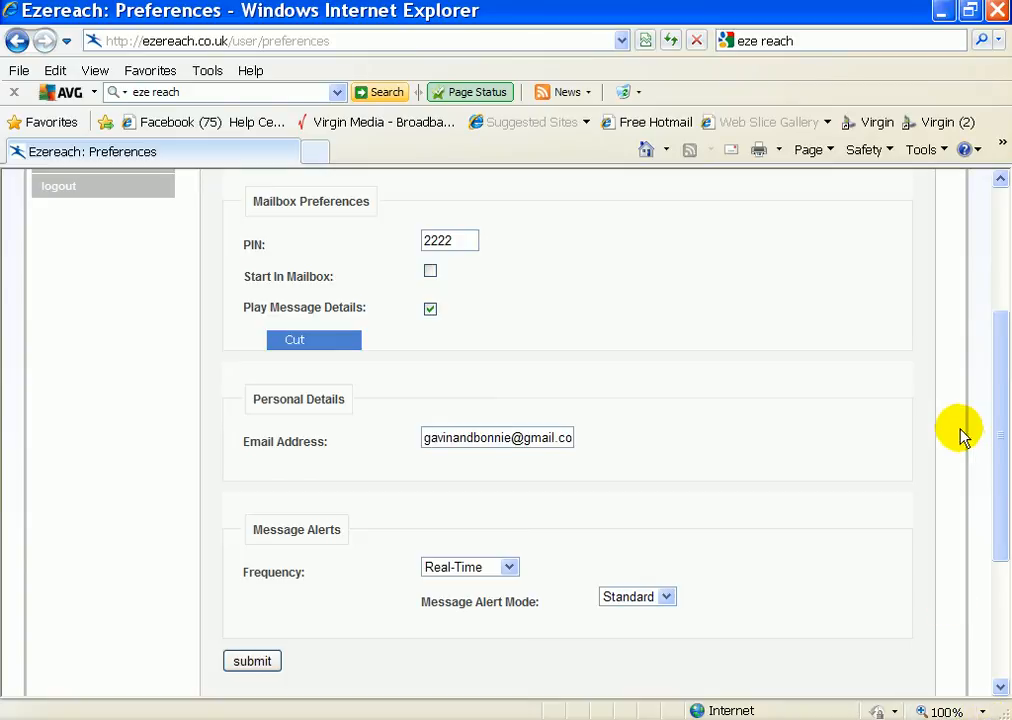
scroll("down", 3)
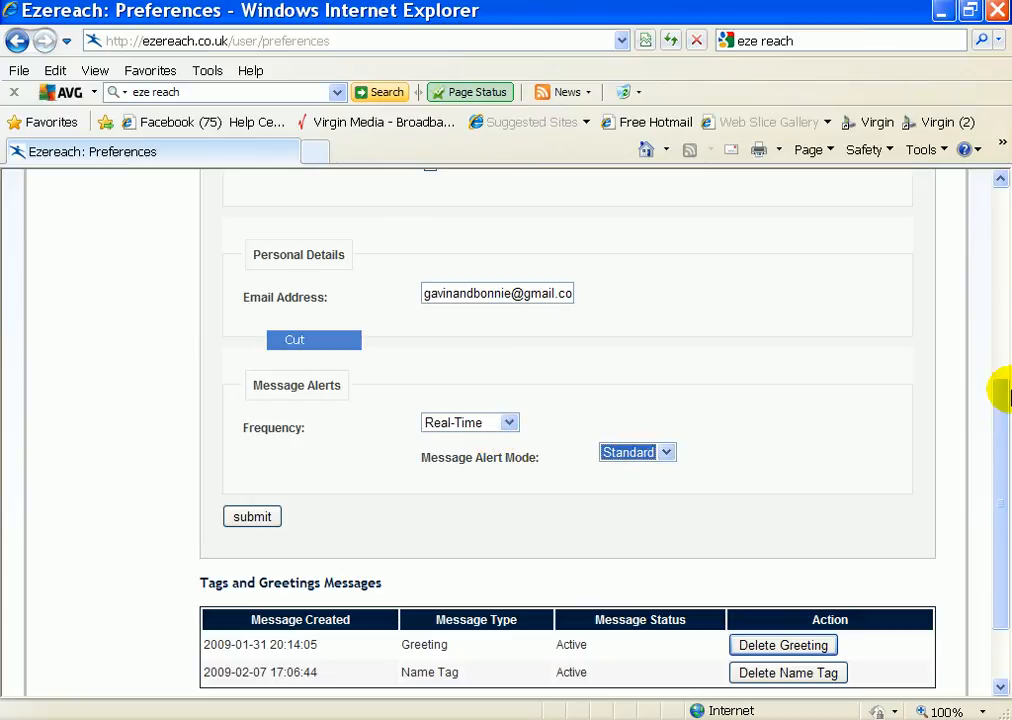
scroll("down", 3)
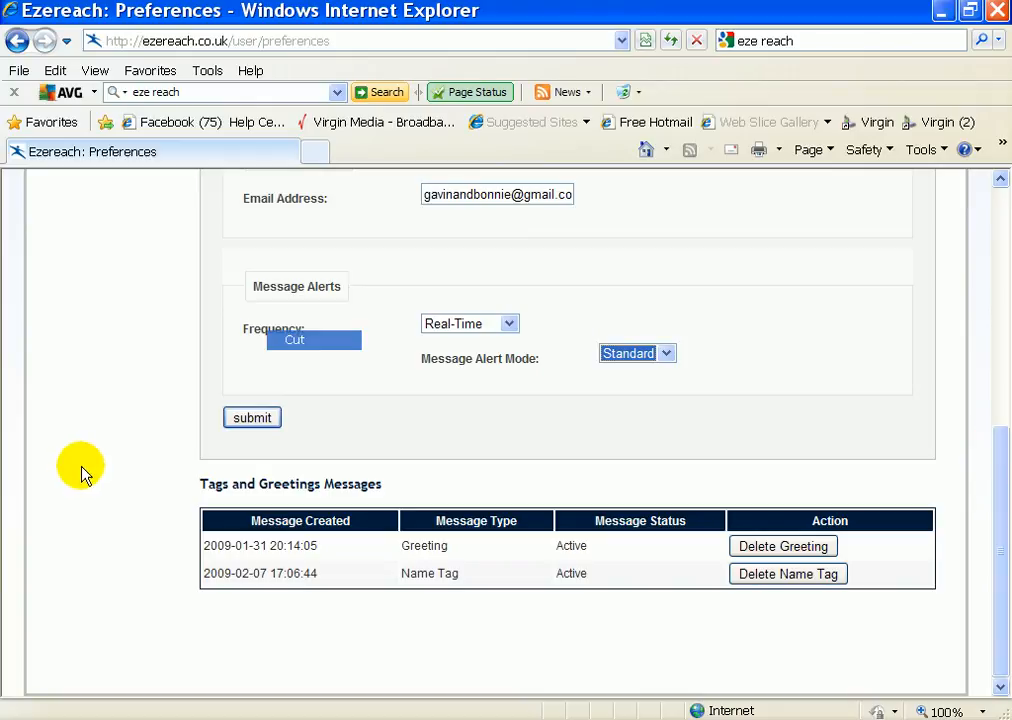
left_click(252, 418)
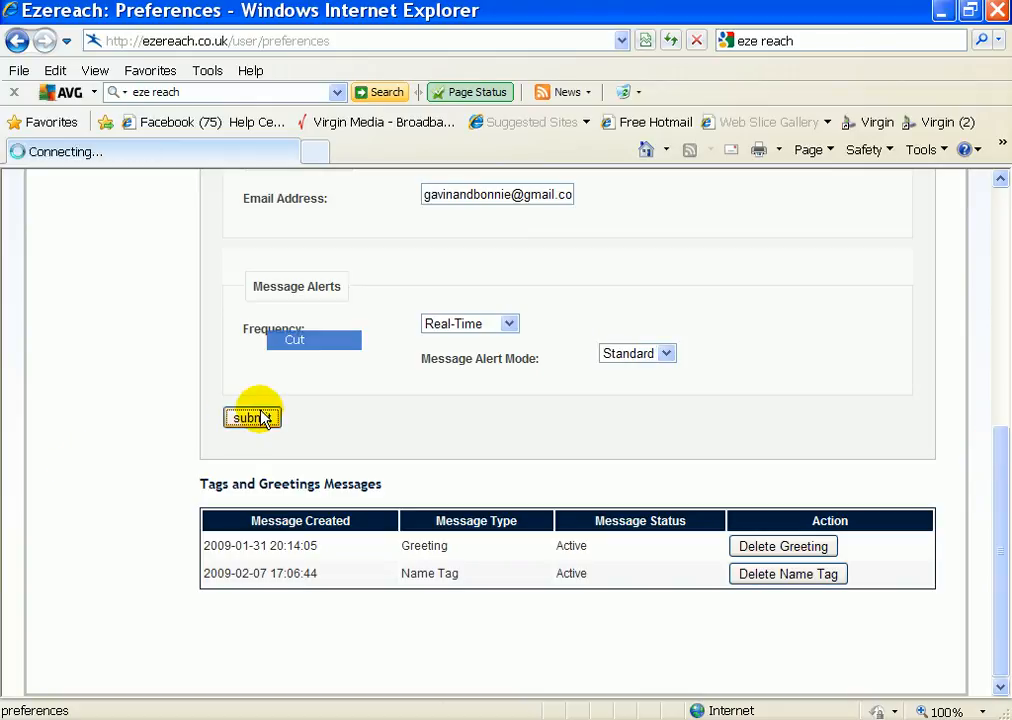